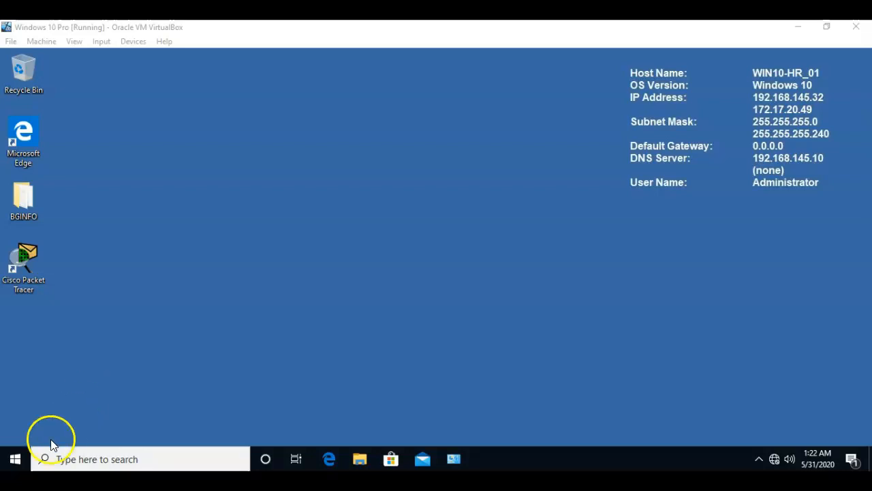
pyautogui.moveTo(66, 401)
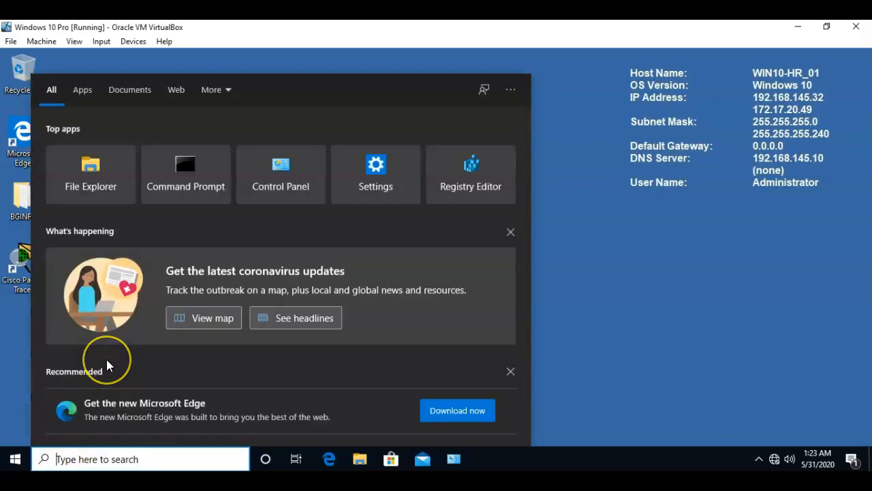
# Step: Search for cmd and run Command Prompt as administrator
pyautogui.write('cmd')
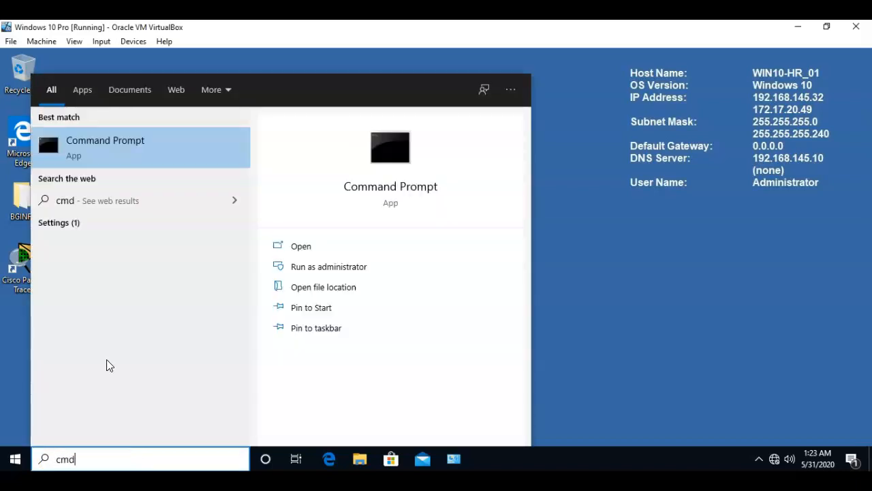
pyautogui.moveTo(148, 148)
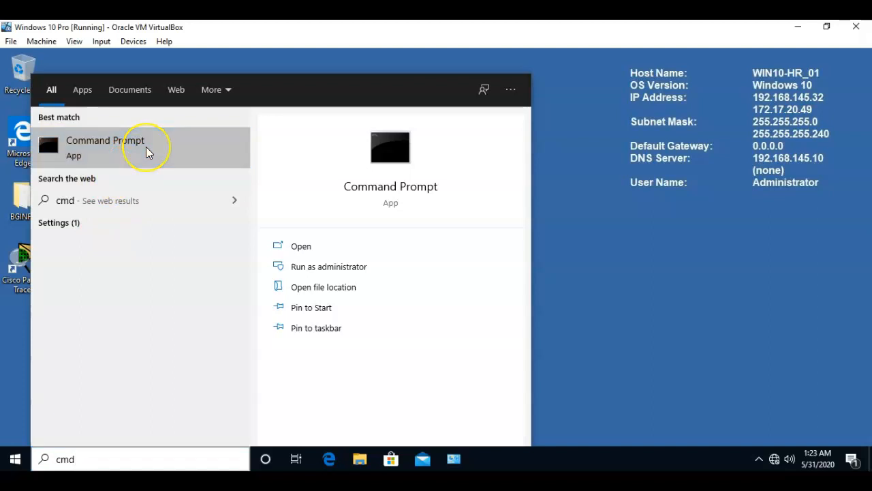
pyautogui.rightClick(105, 146)
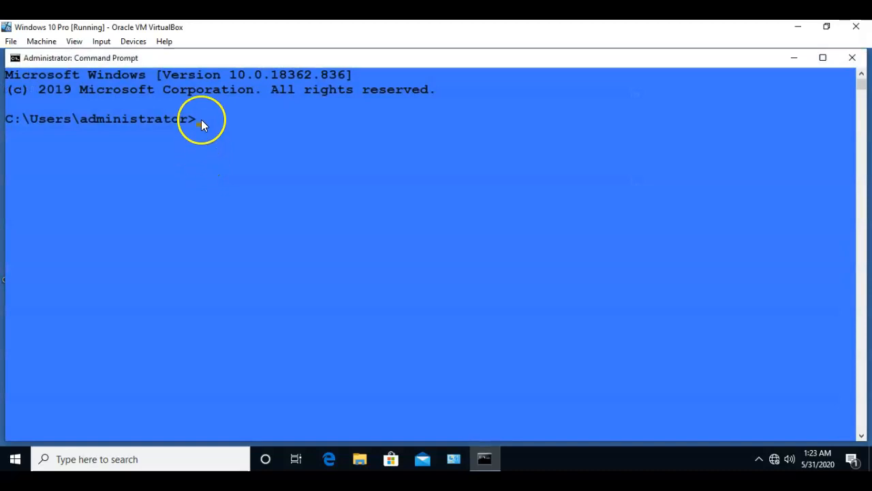
pyautogui.moveTo(240, 144)
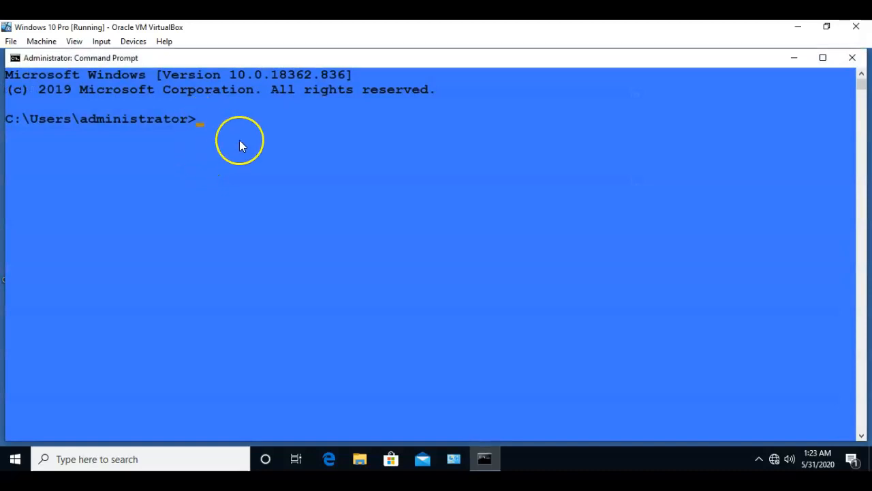
# Step: Run 'netsh winsock reset' to reset the Winsock catalog
pyautogui.write('net')
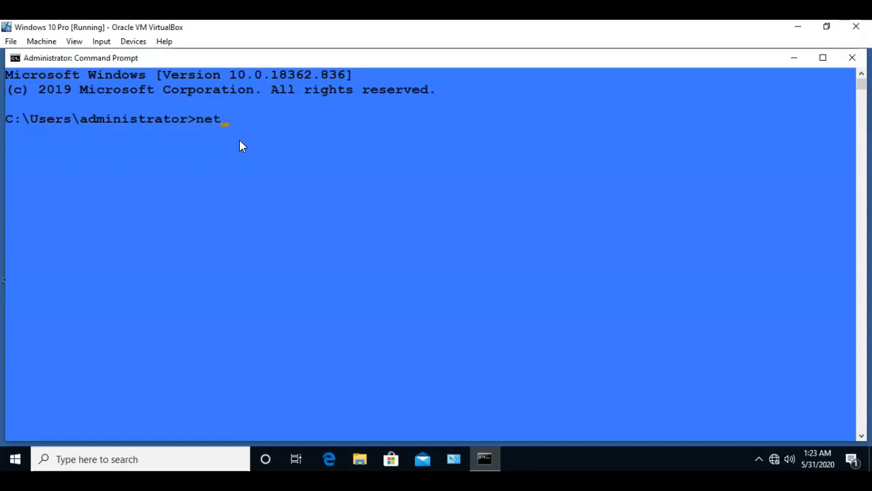
pyautogui.write('sh')
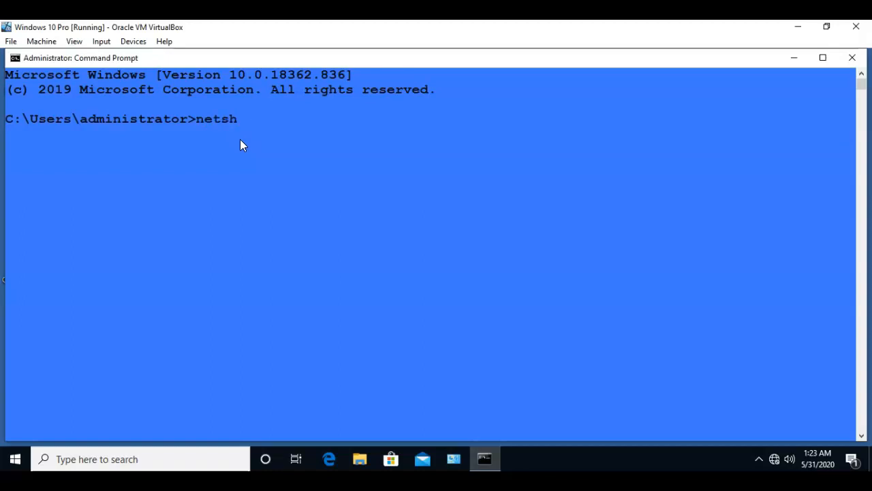
pyautogui.write('winsock')
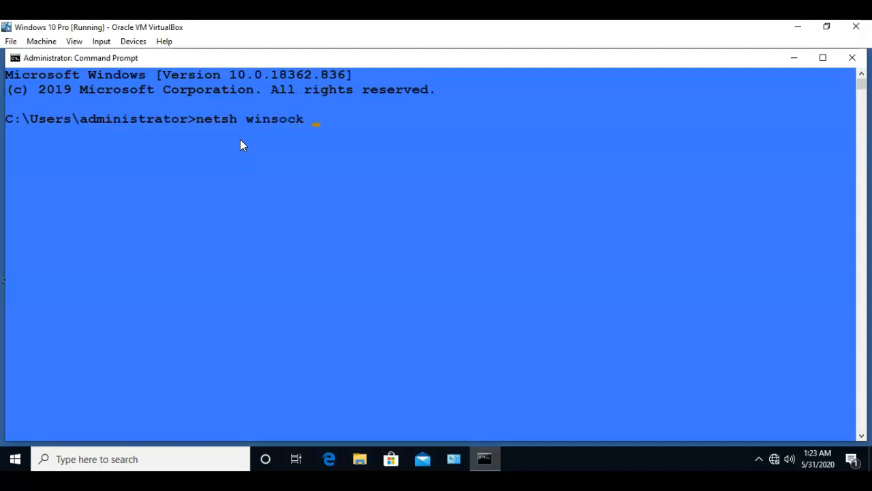
pyautogui.write('re')
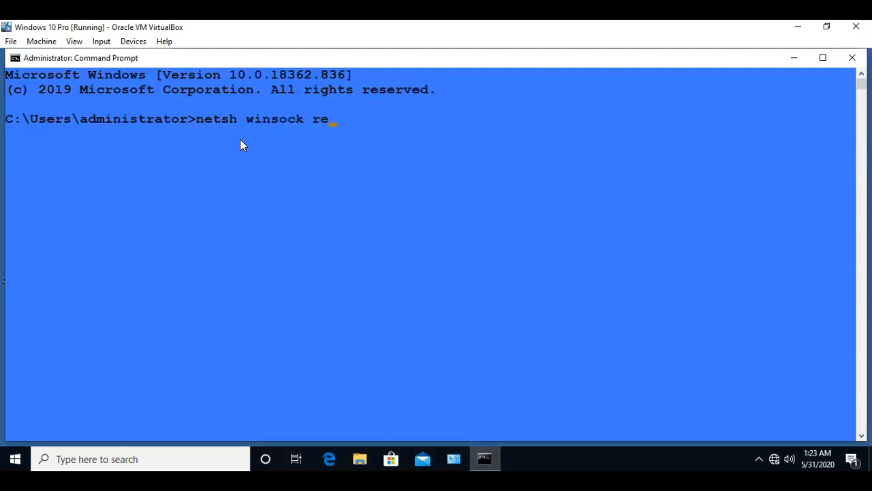
pyautogui.write('set')
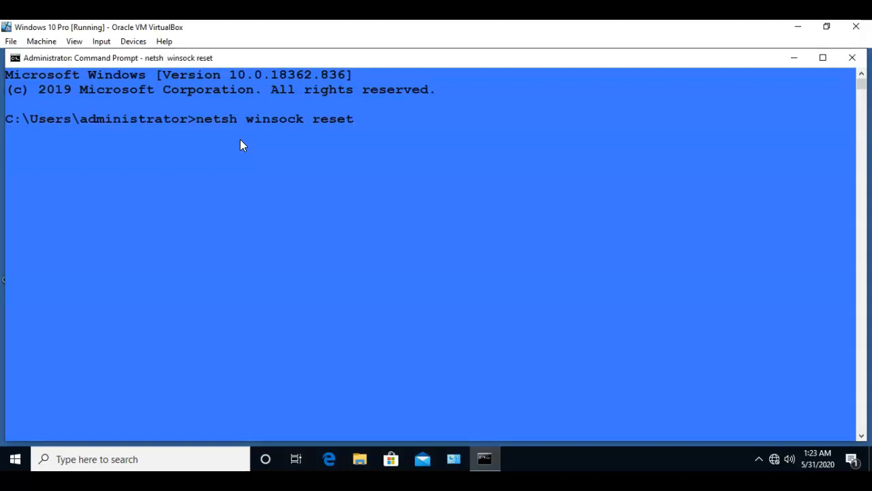
pyautogui.press('Return')
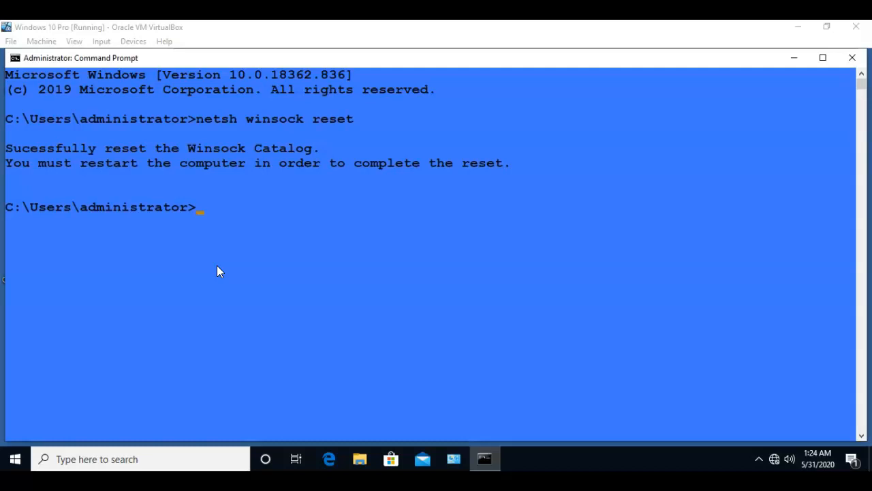
# Step: Run 'netsh int ip reset' in the console to reset the TCP/IP stack
pyautogui.click(291, 226)
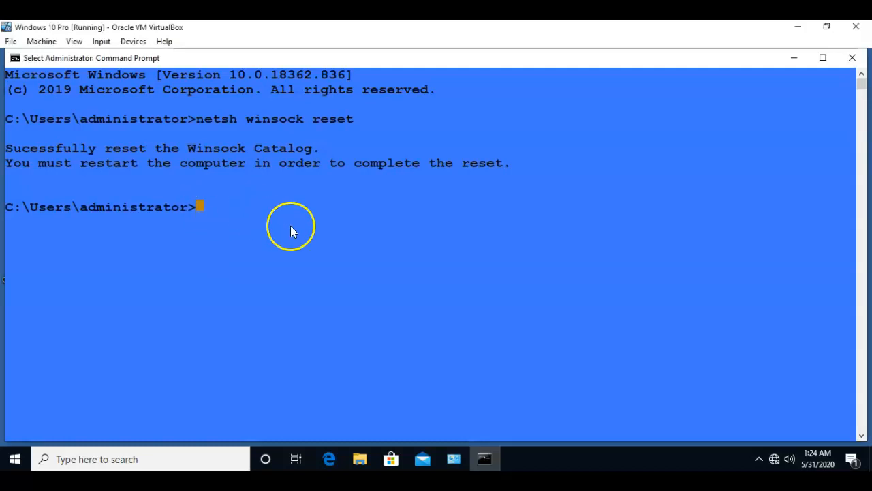
pyautogui.write('n')
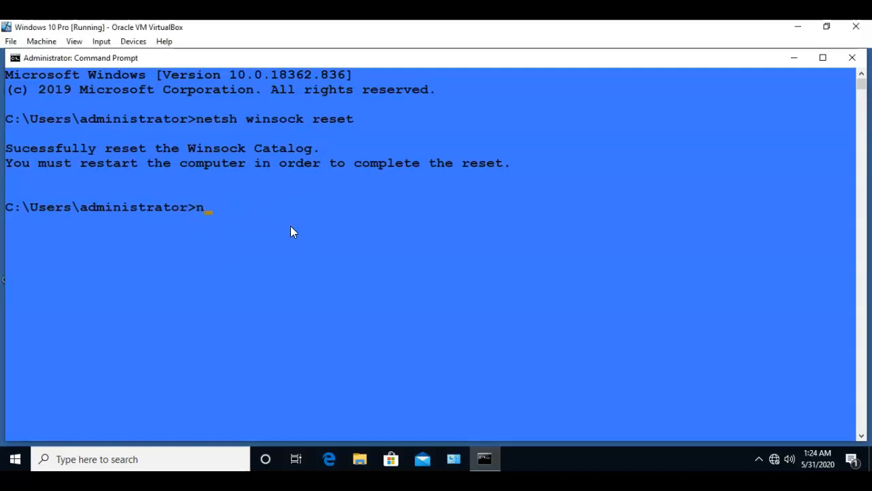
pyautogui.write('etsh')
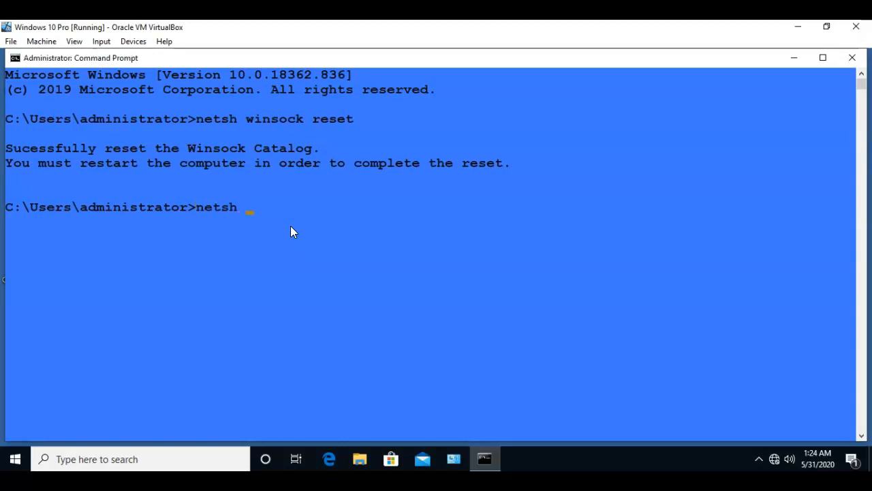
pyautogui.write('in')
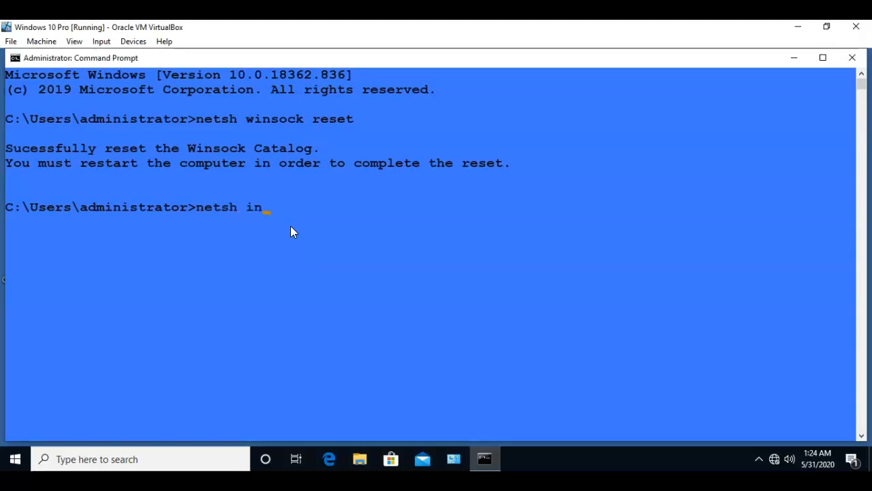
pyautogui.write('t')
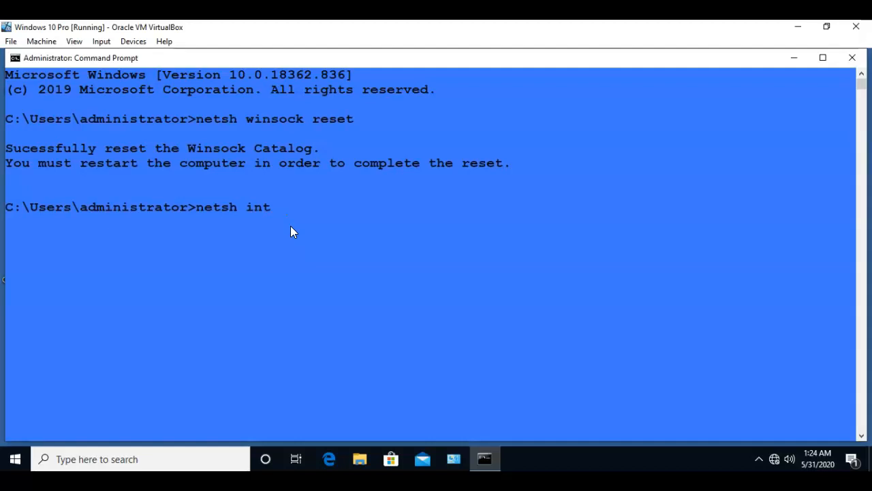
pyautogui.write('i')
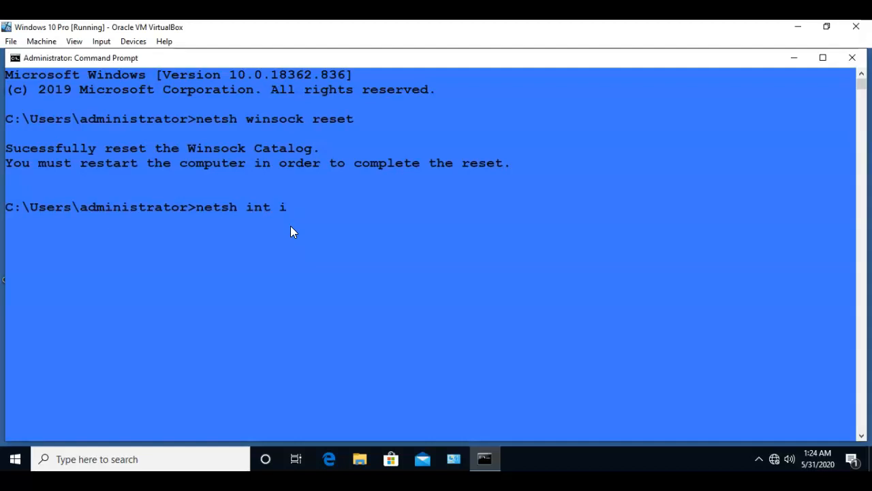
pyautogui.write('p reset')
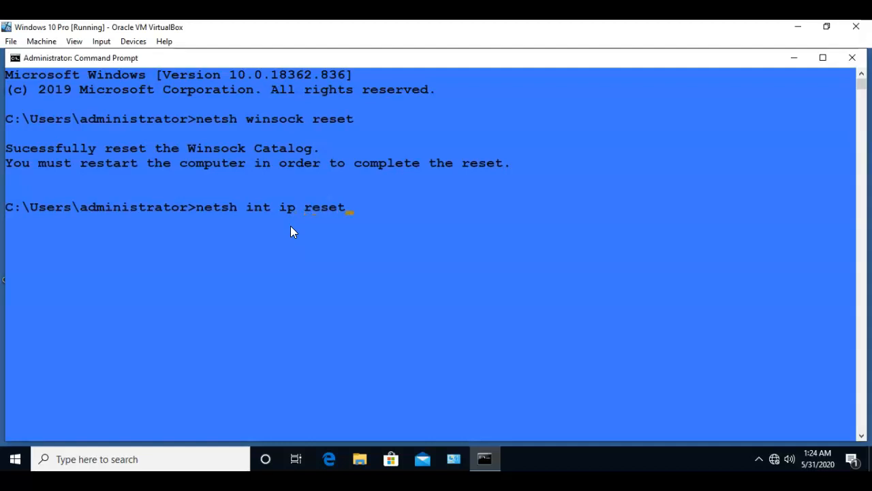
pyautogui.press('Return')
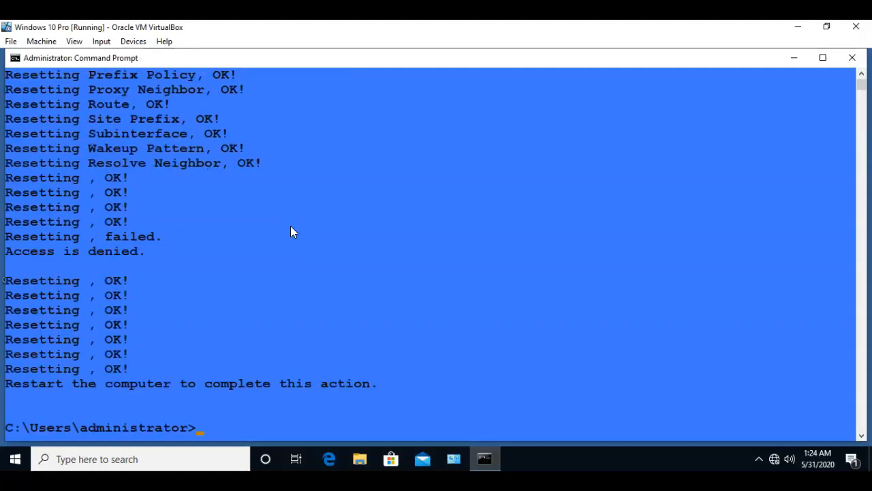
pyautogui.moveTo(300, 256)
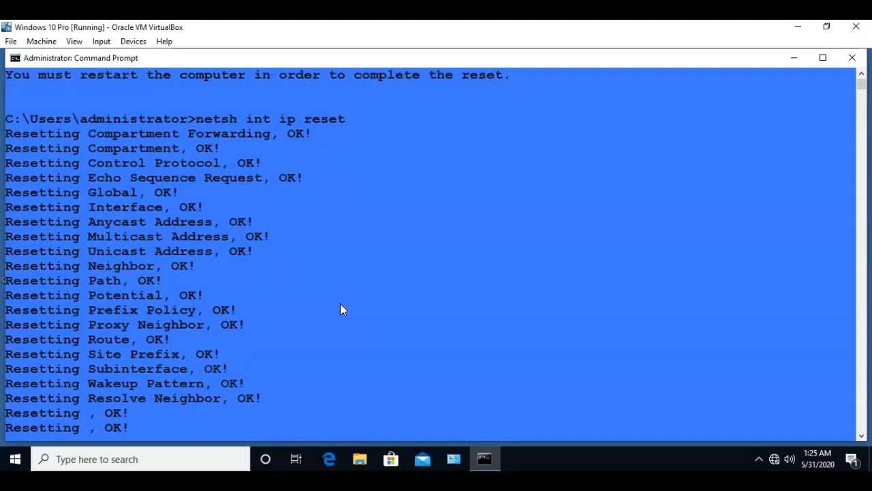
pyautogui.moveTo(170, 398)
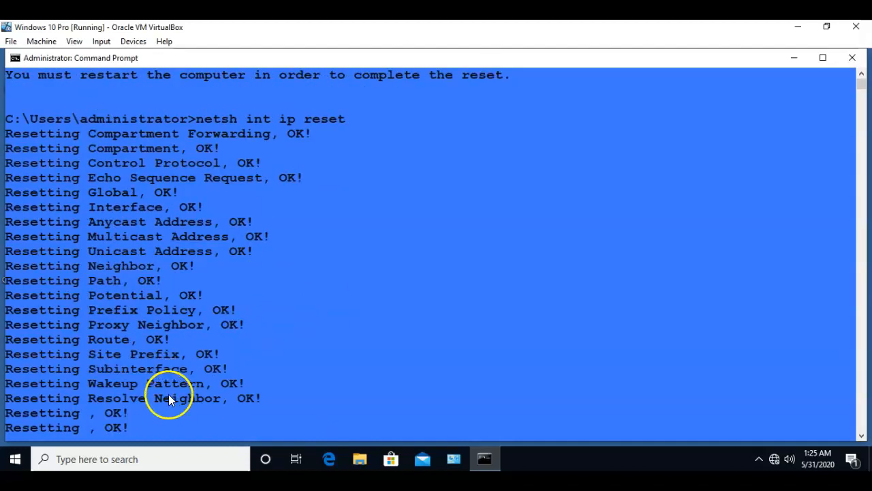
pyautogui.moveTo(143, 382)
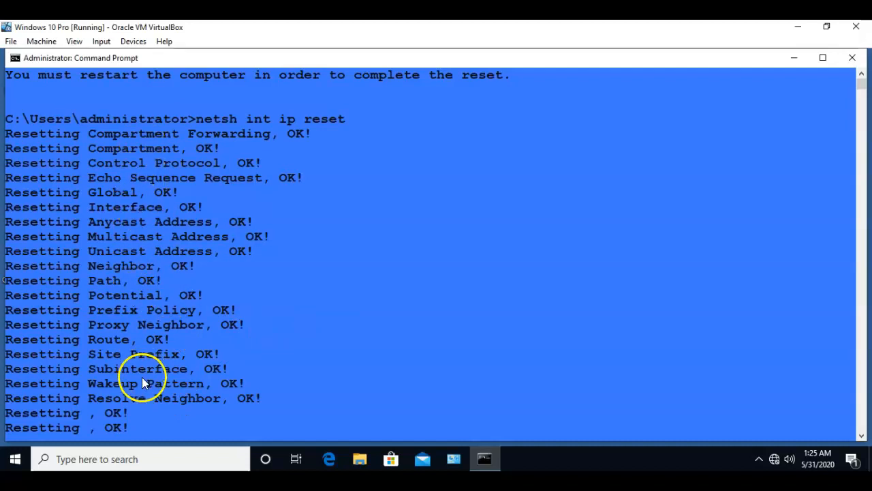
pyautogui.moveTo(387, 286)
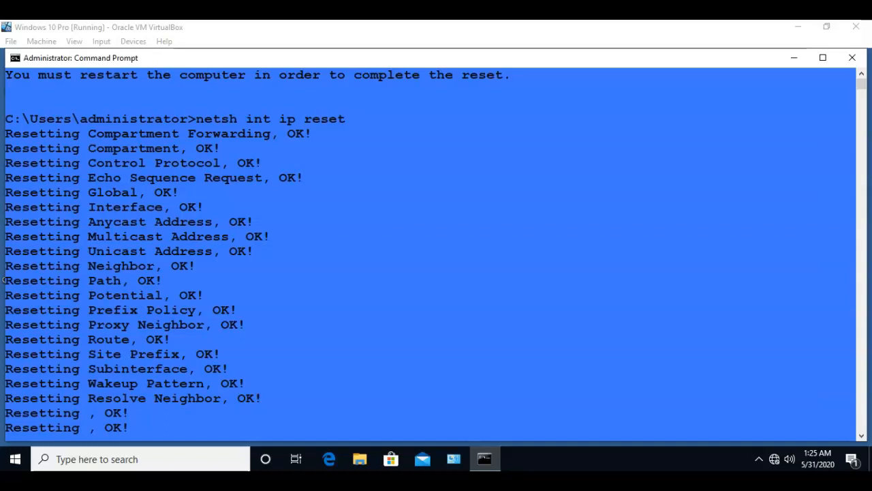
pyautogui.moveTo(616, 235)
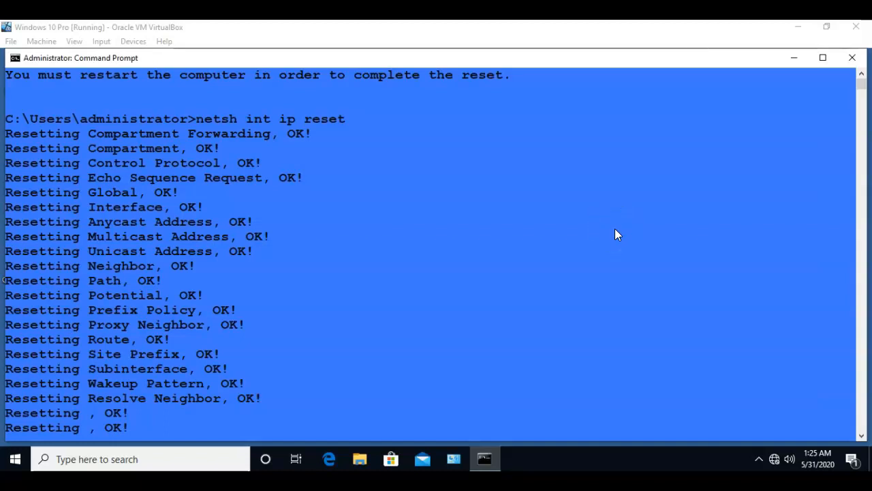